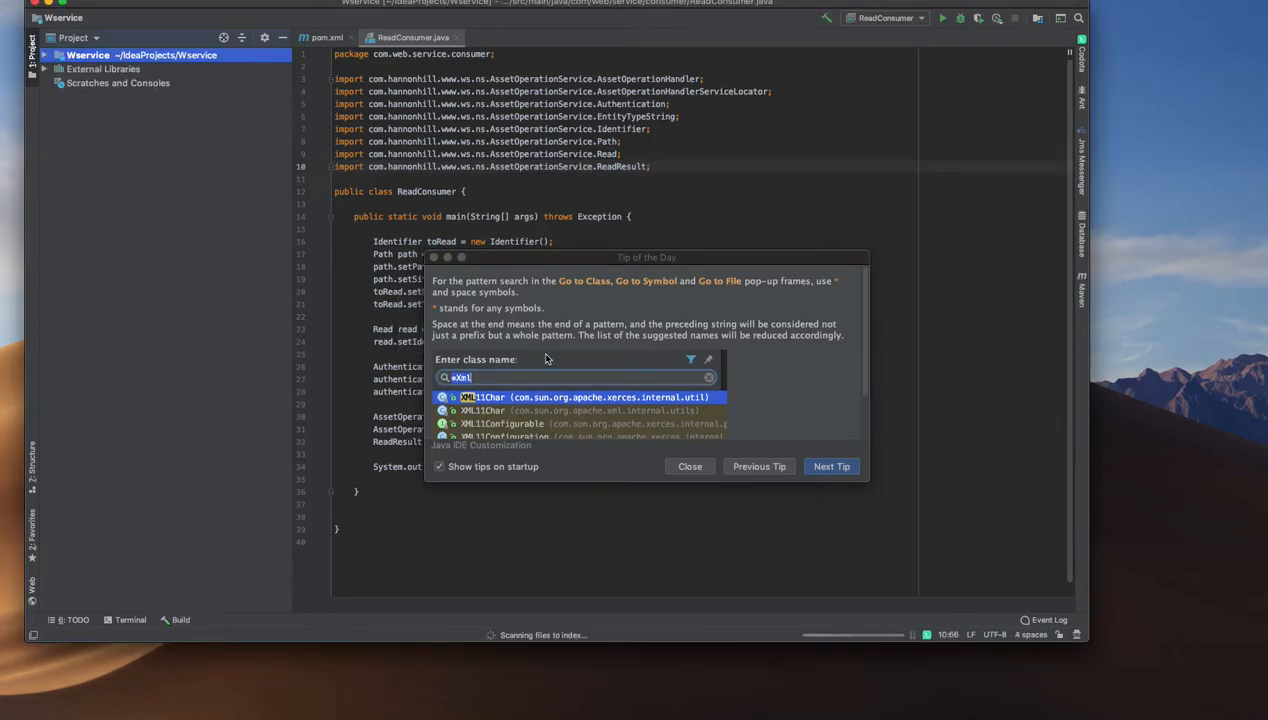
Step: Close the Tip of the Day and highlight all usages of toRead in ReadConsumer.java
click(690, 466)
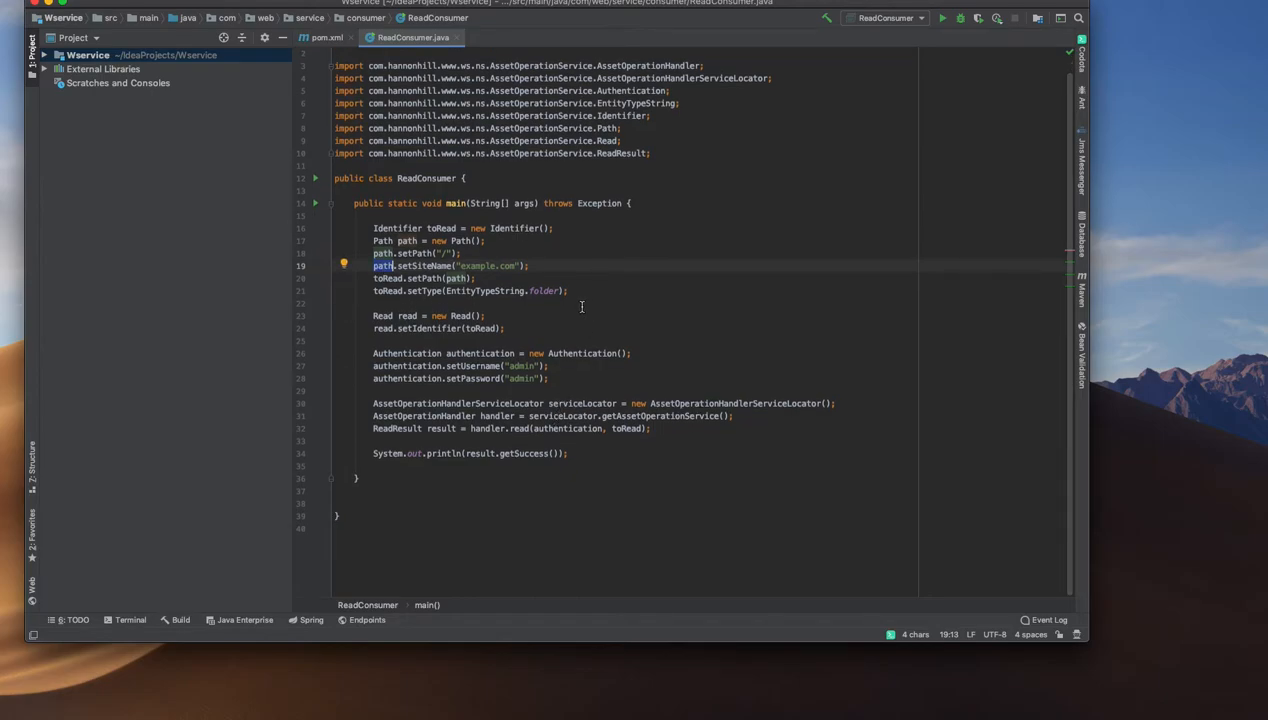
mouse_move(468, 464)
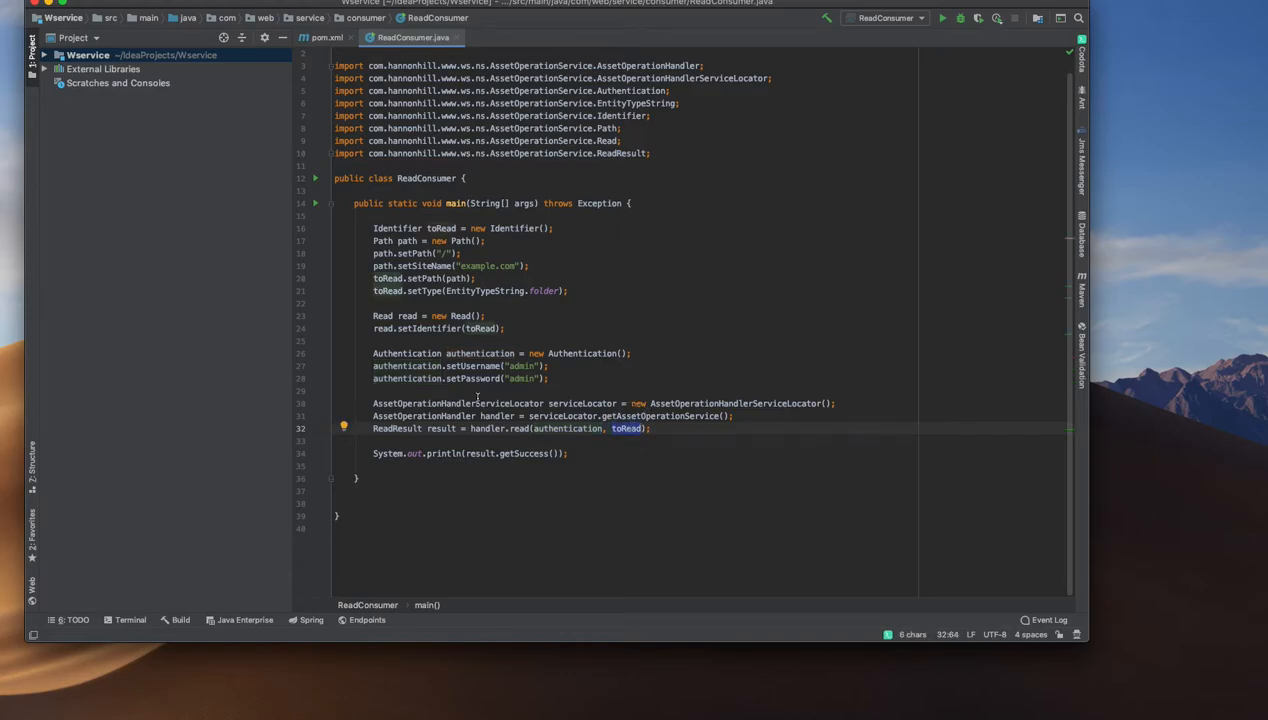
double_click(564, 428)
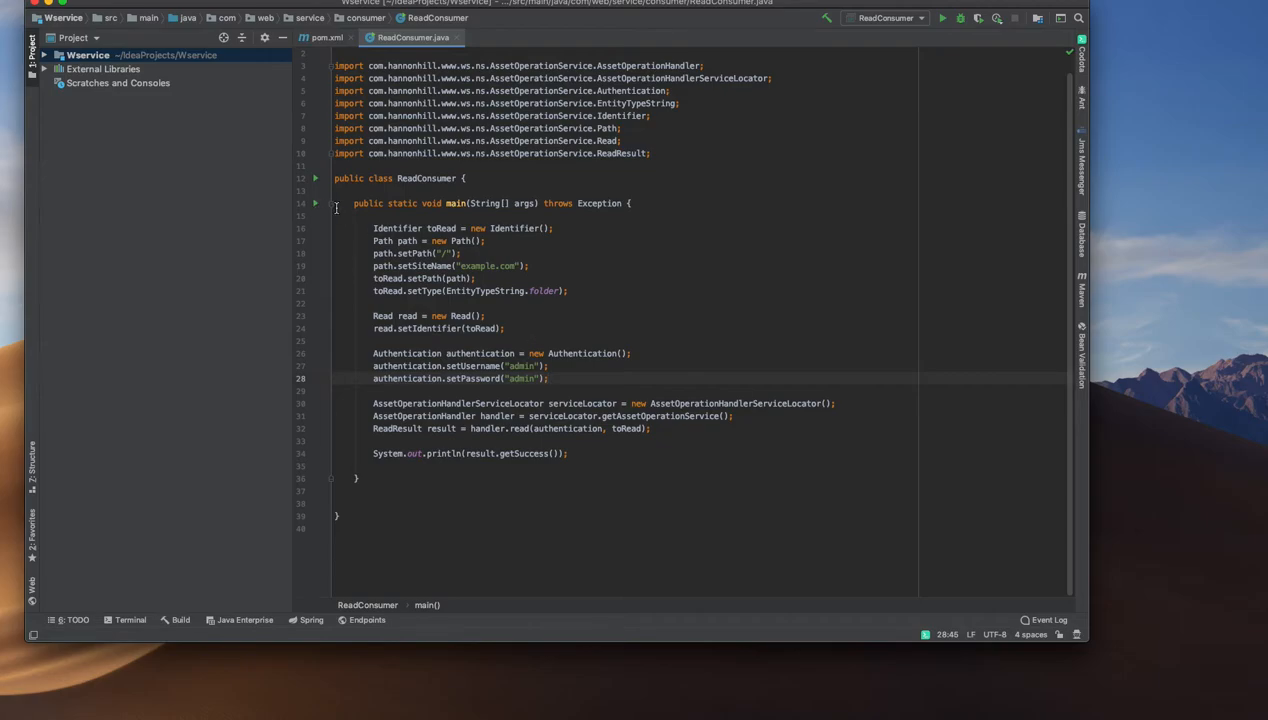
Step: Run 'ReadConsumer.main()' from the gutter so its Axis fault output fills the console
click(316, 208)
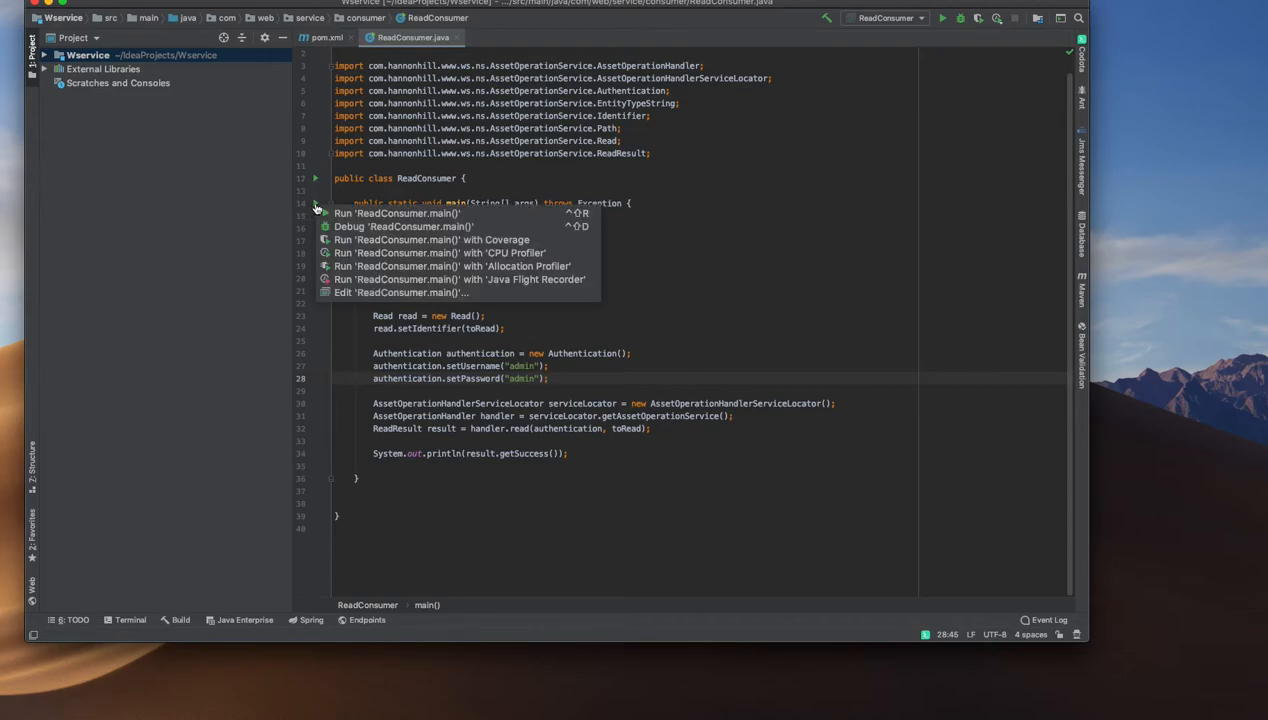
click(396, 212)
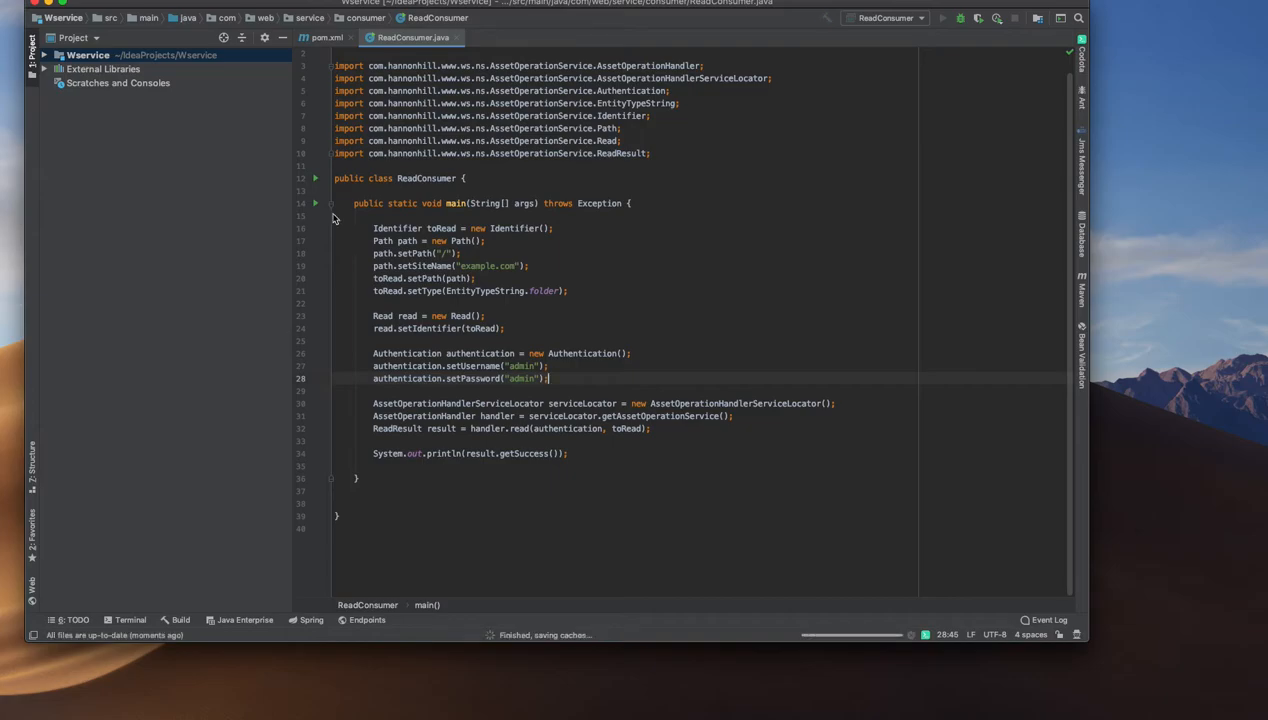
click(944, 18)
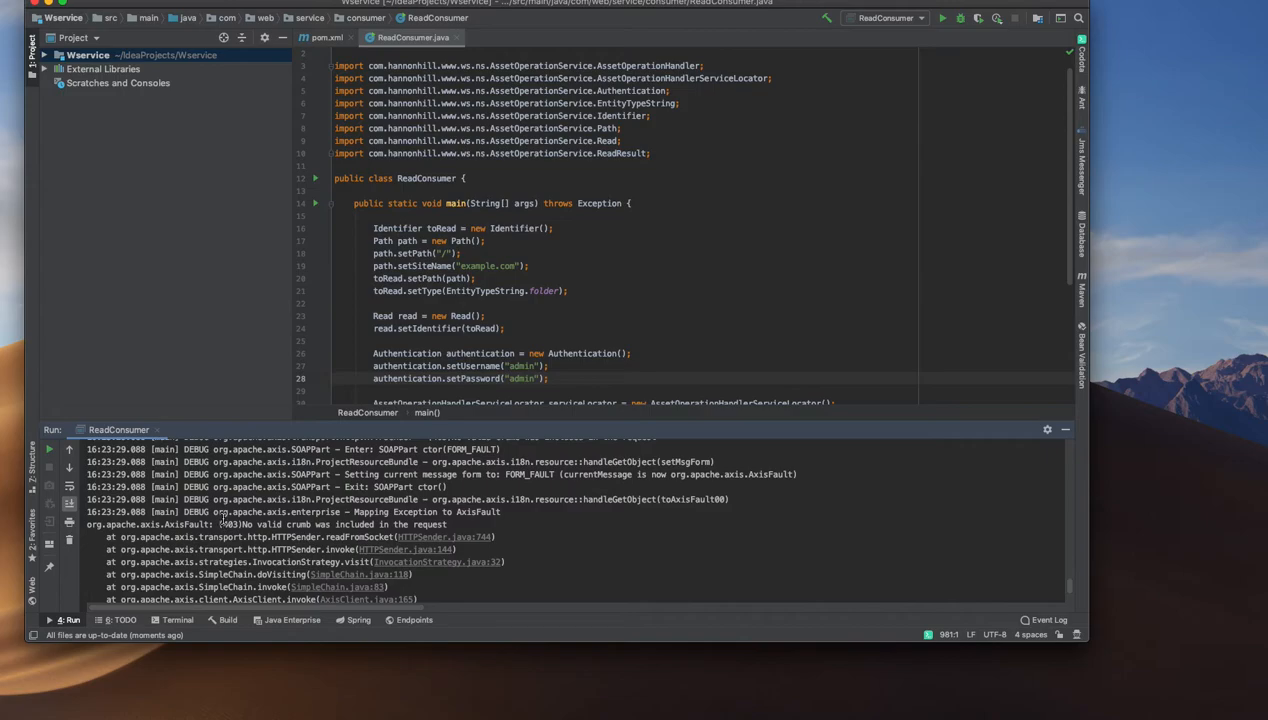
scroll(down, 3)
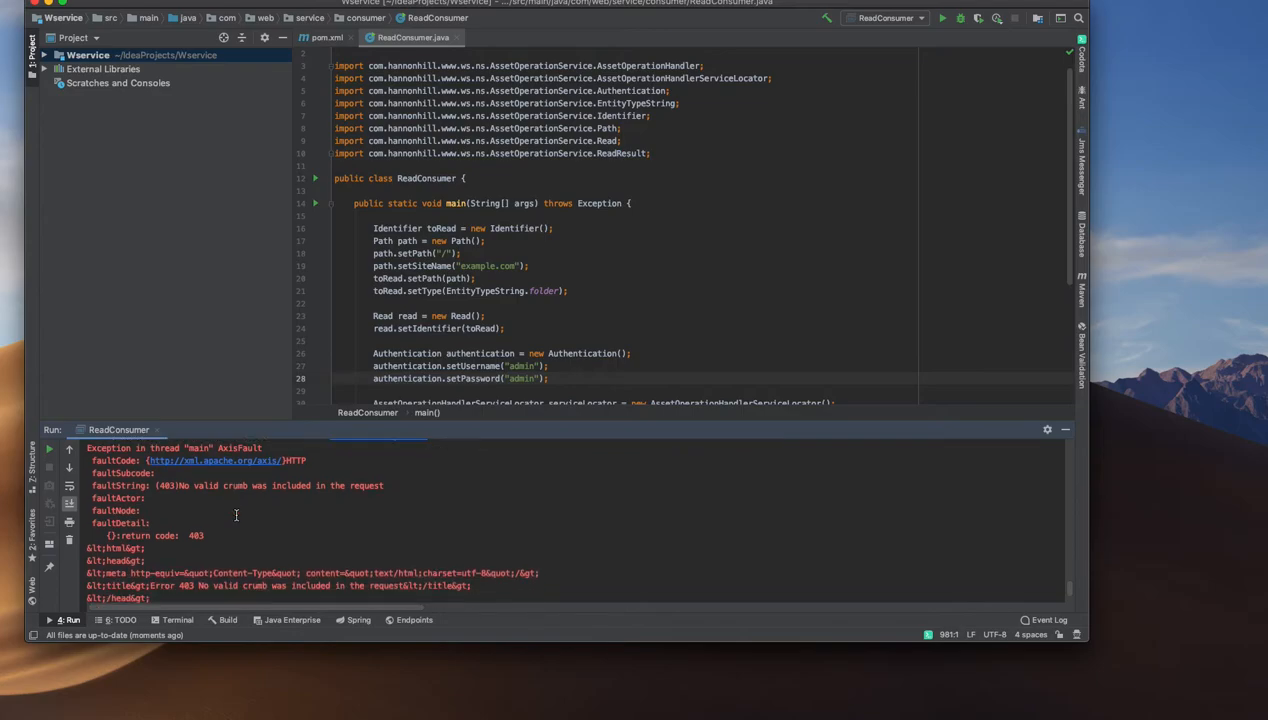
scroll(down, 3)
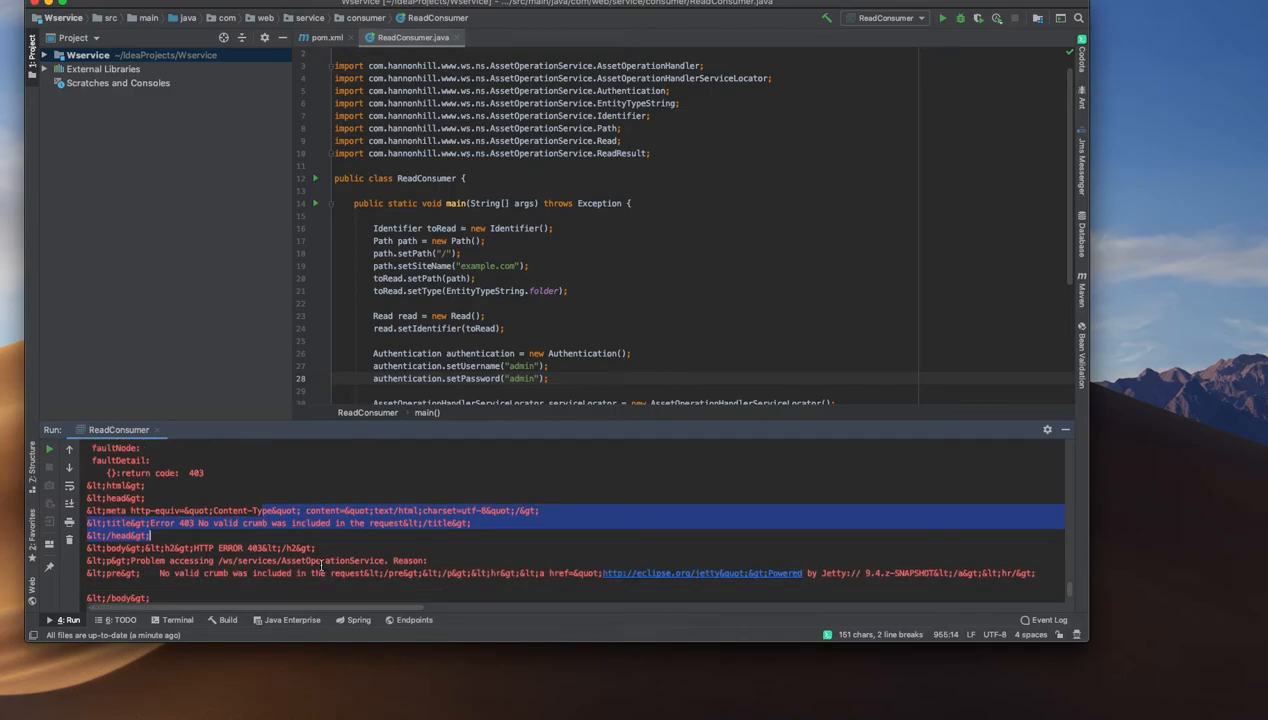
scroll(down, 3)
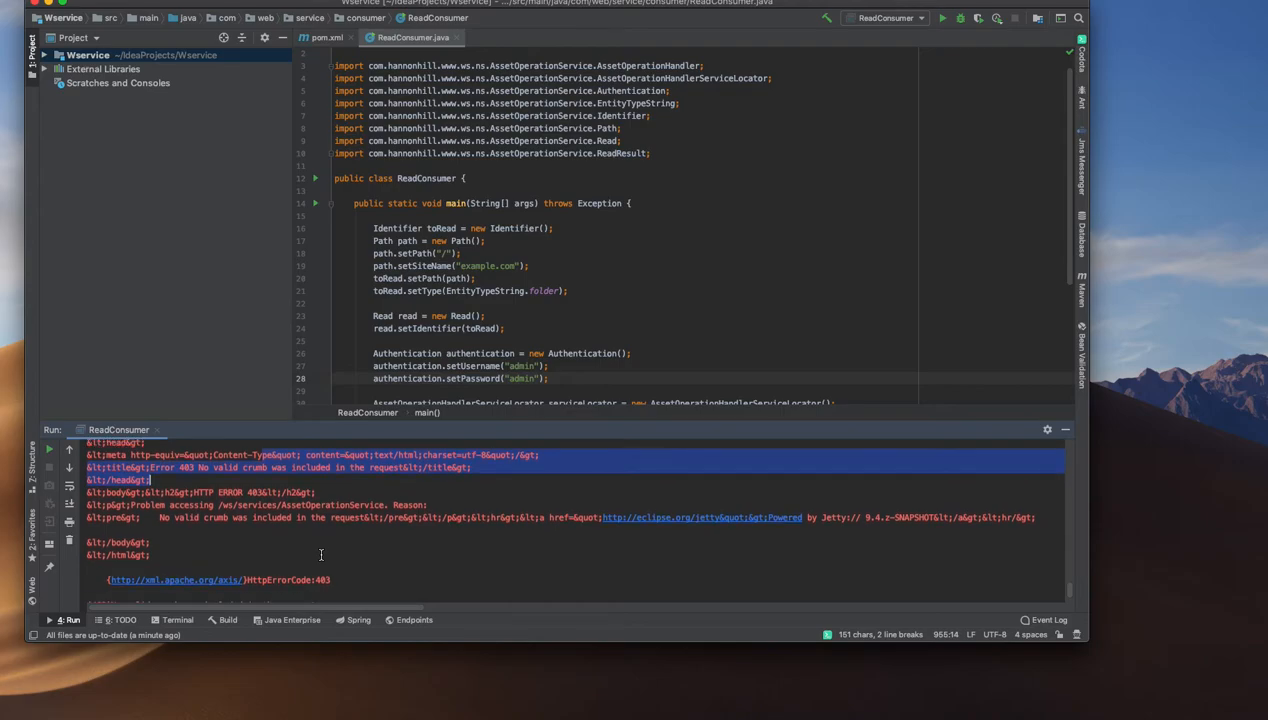
scroll(down, 3)
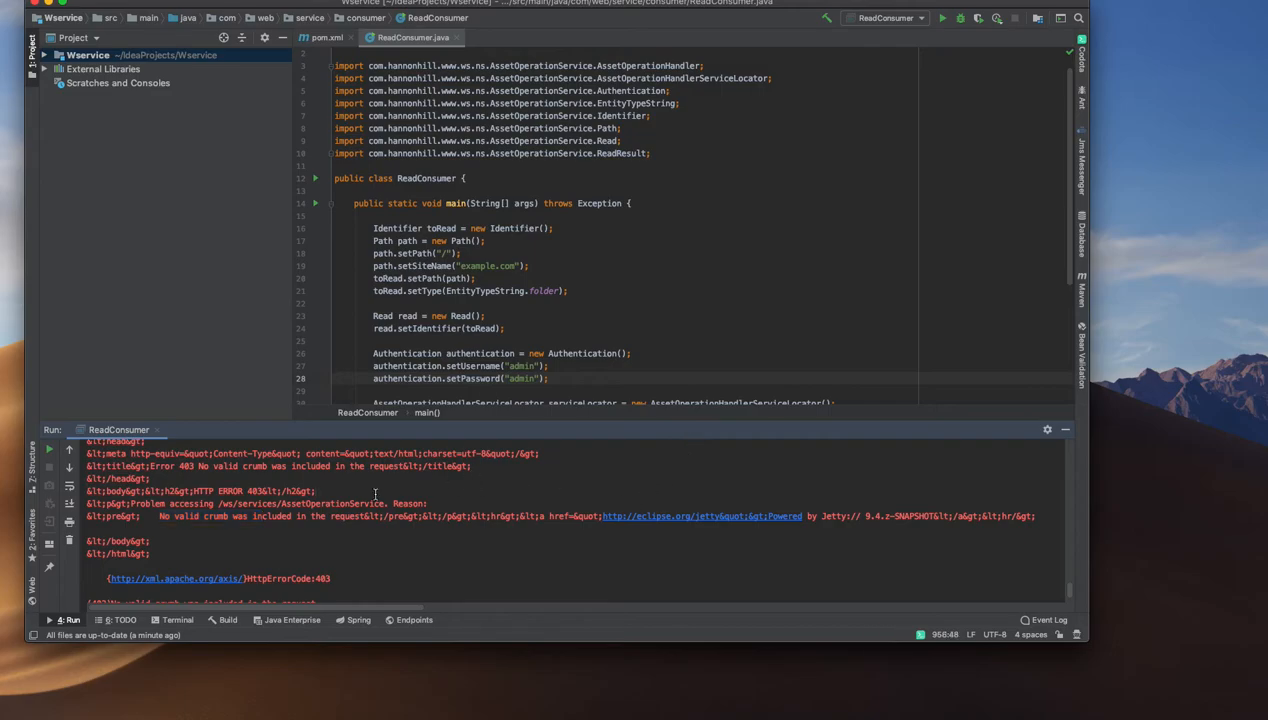
drag(232, 504, 388, 504)
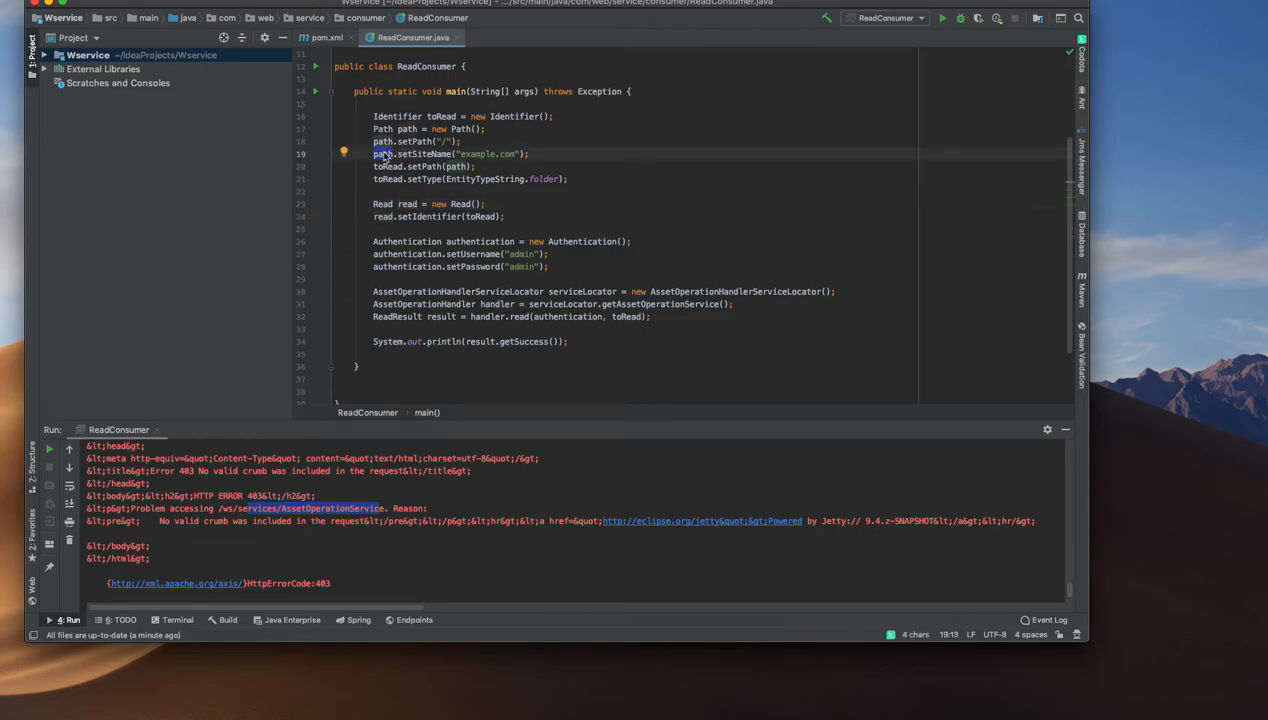
mouse_move(588, 216)
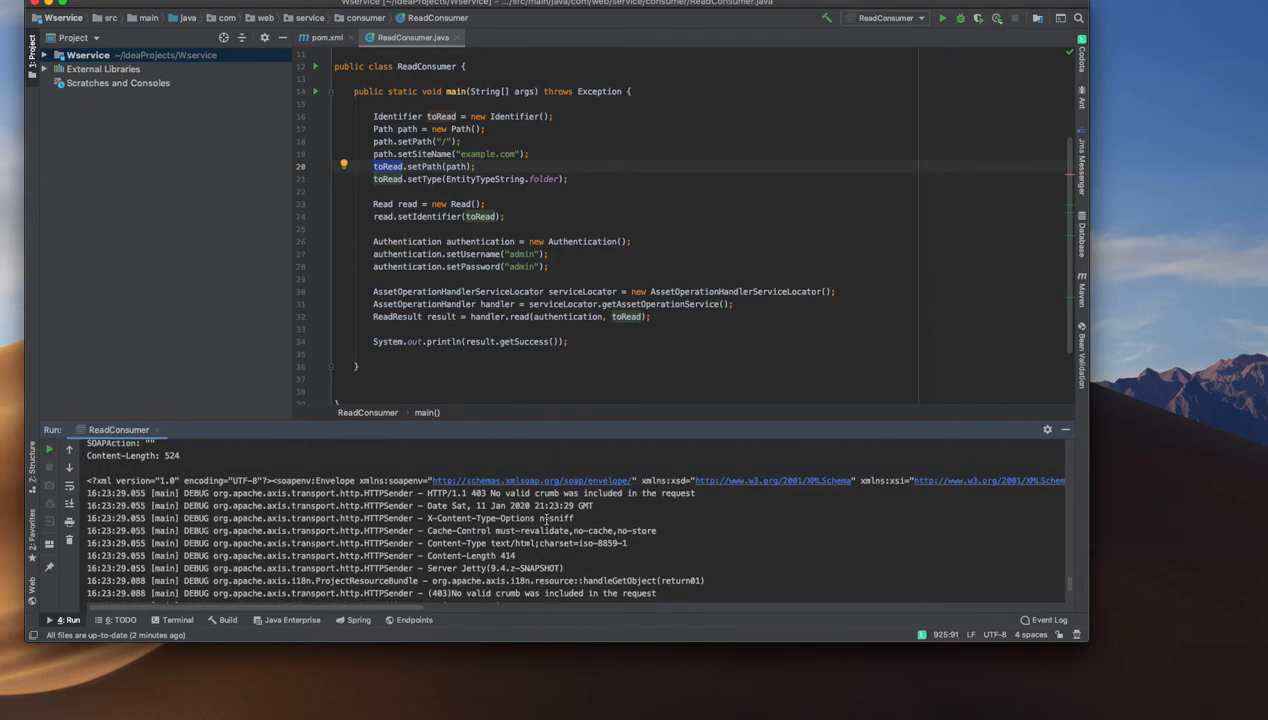
Step: Scroll the console to the AxisFault stack trace pointing into AssetOperationServiceSoapBindingStub.java
scroll(down, 3)
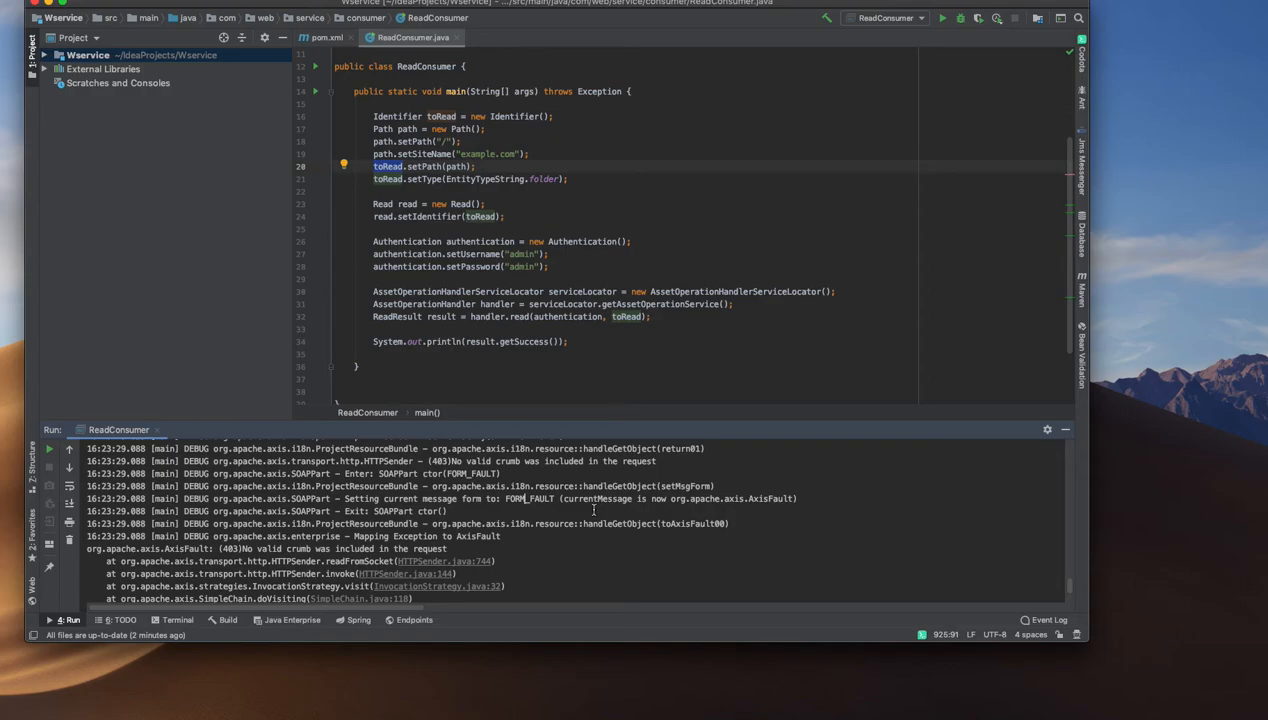
scroll(down, 3)
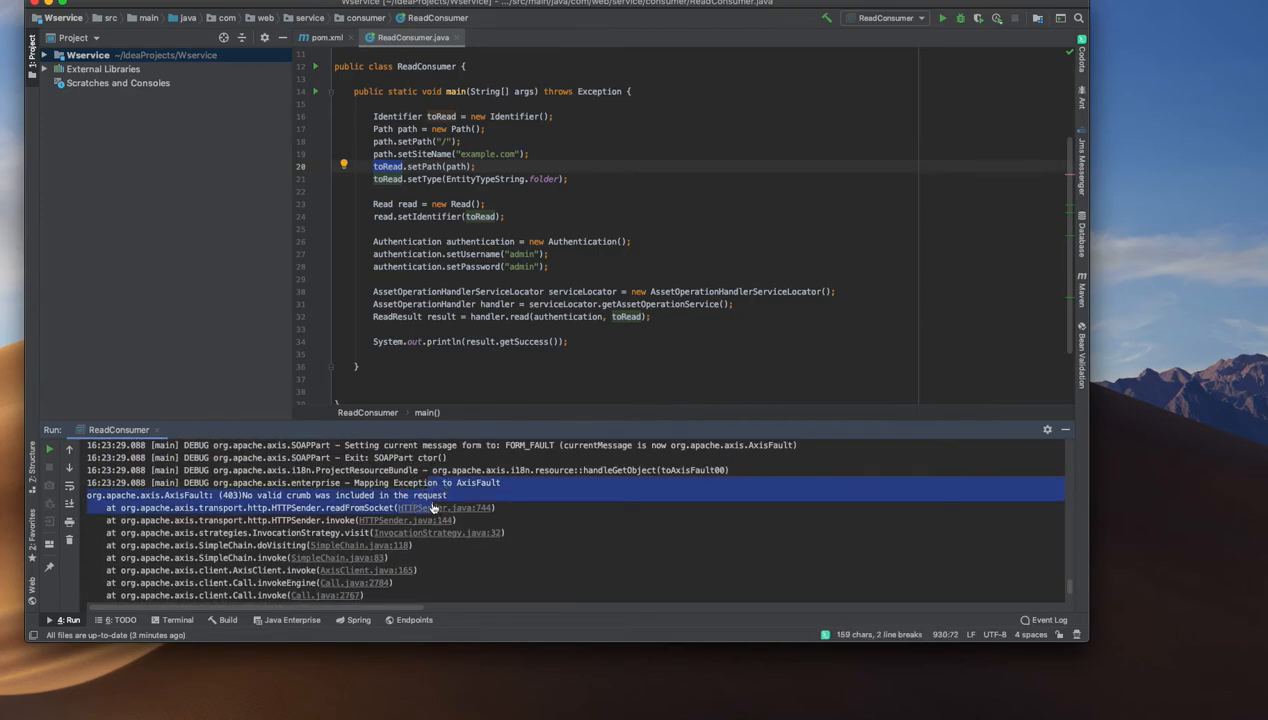
scroll(down, 3)
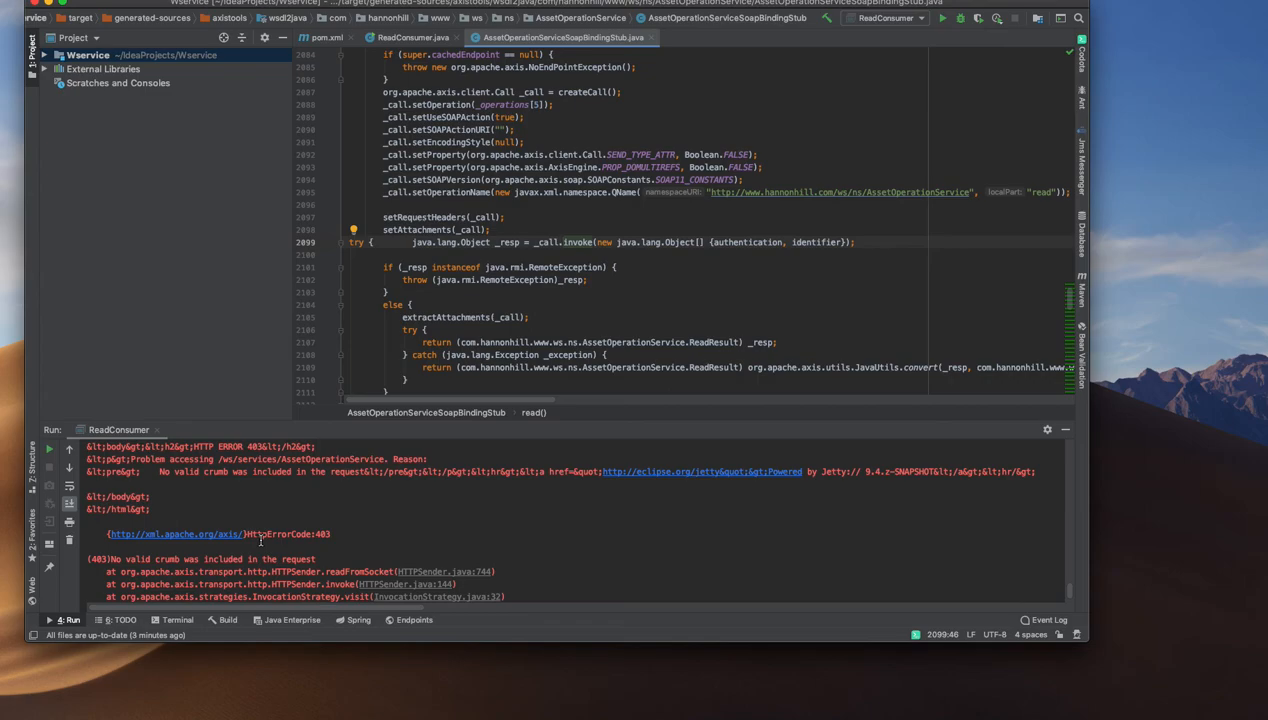
mouse_move(324, 118)
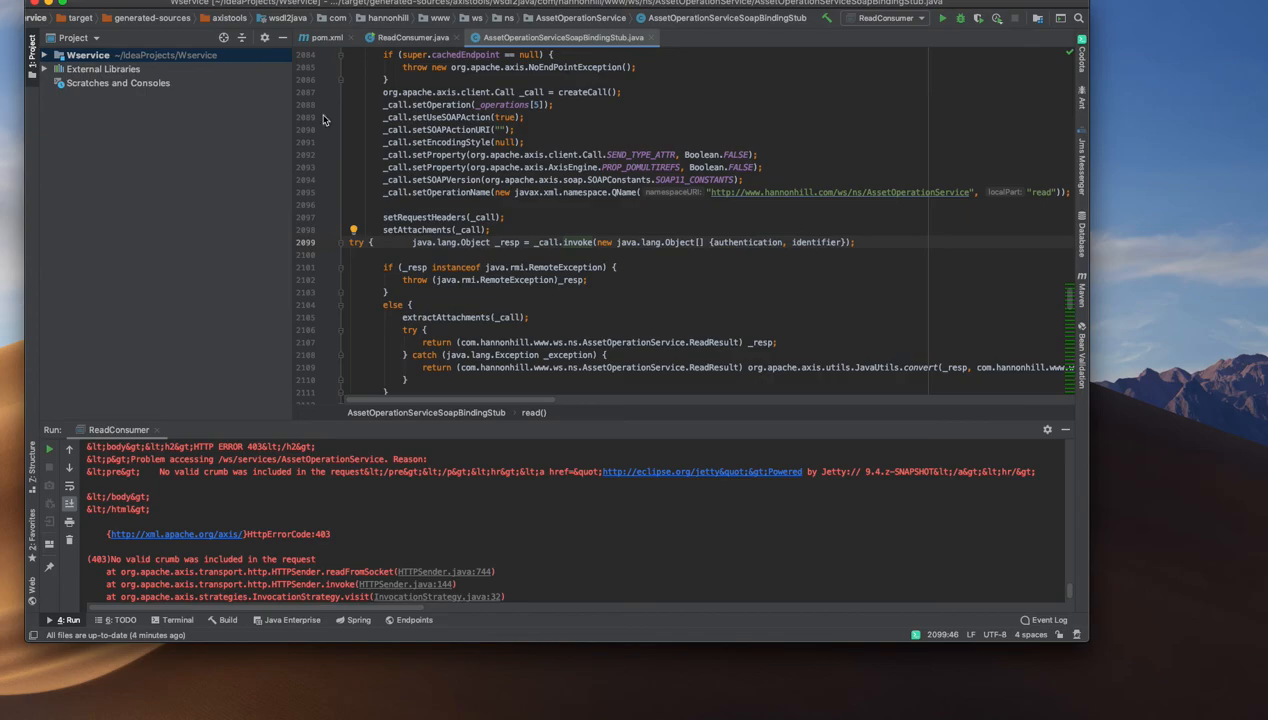
mouse_move(192, 160)
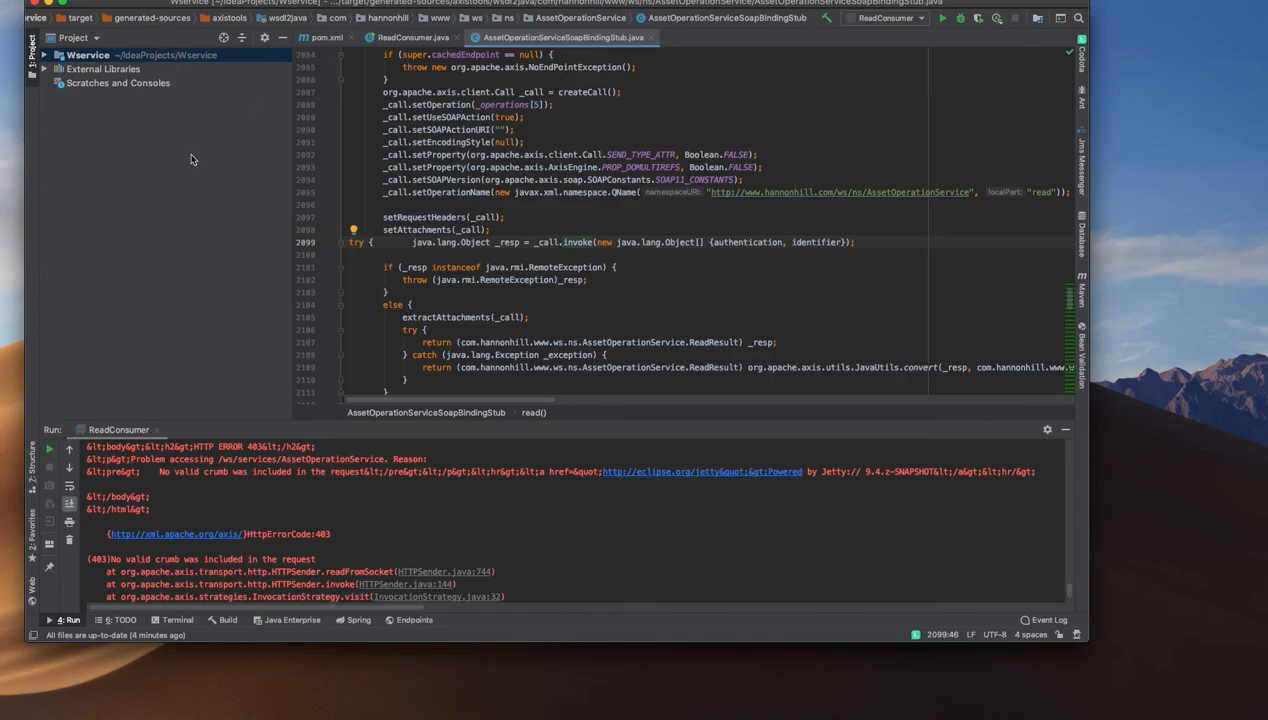